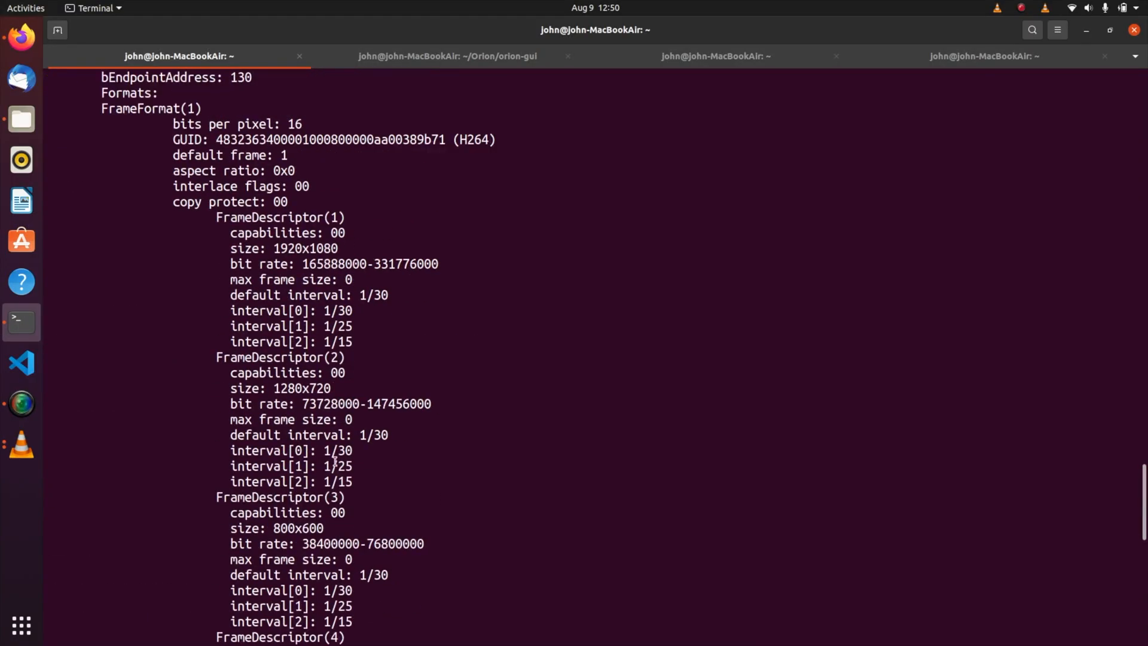
Run voxl-uvc-server for vendor id 337b to pipe cam0 with -d debug until it streams
scroll("down", 3)
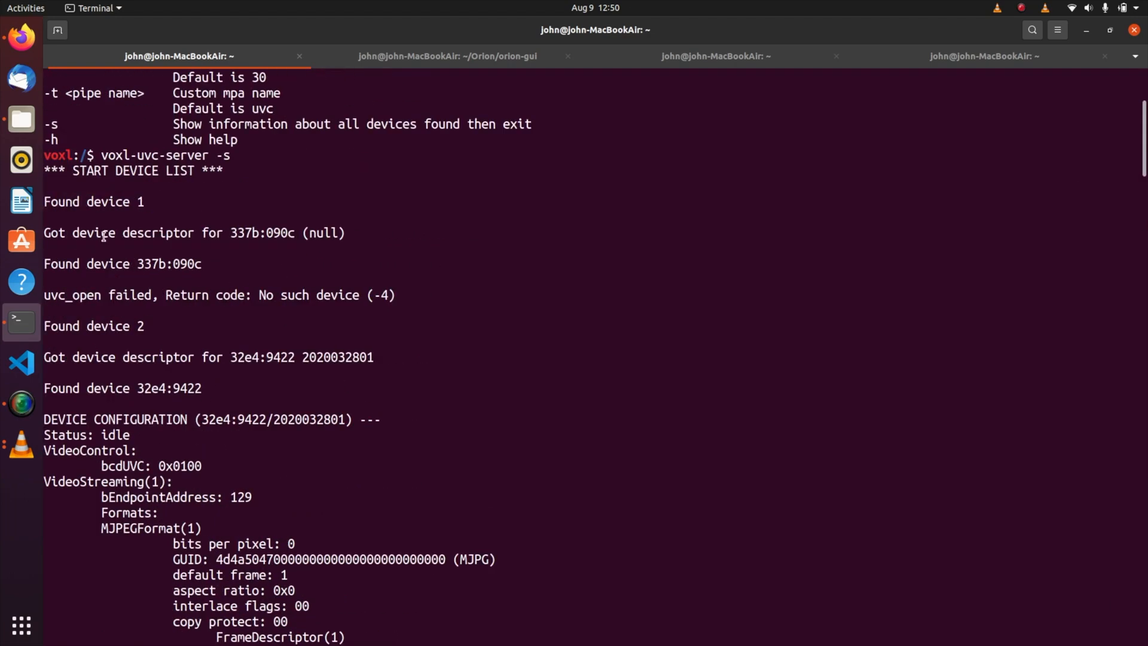
mouse_move(137, 262)
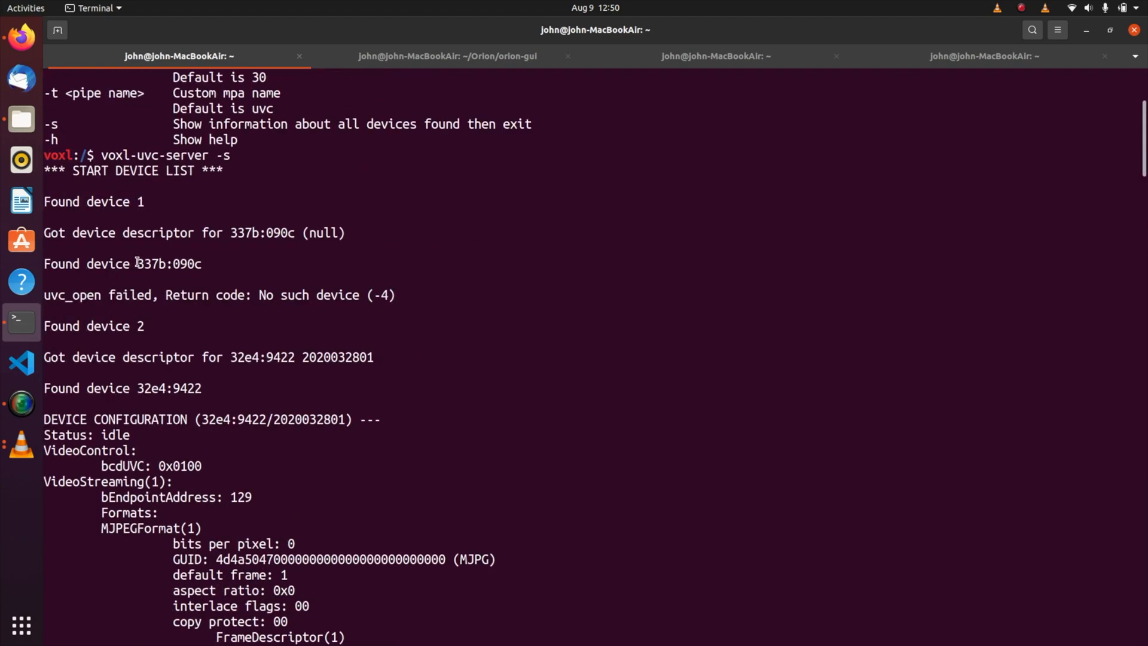
double_click(151, 263)
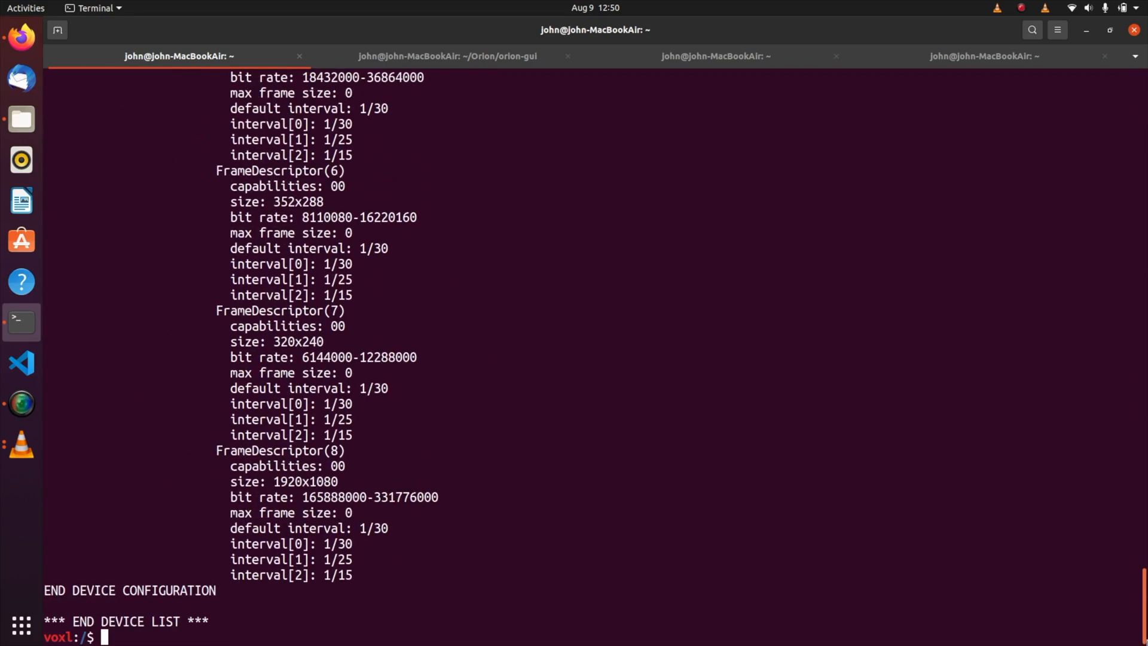
type("v")
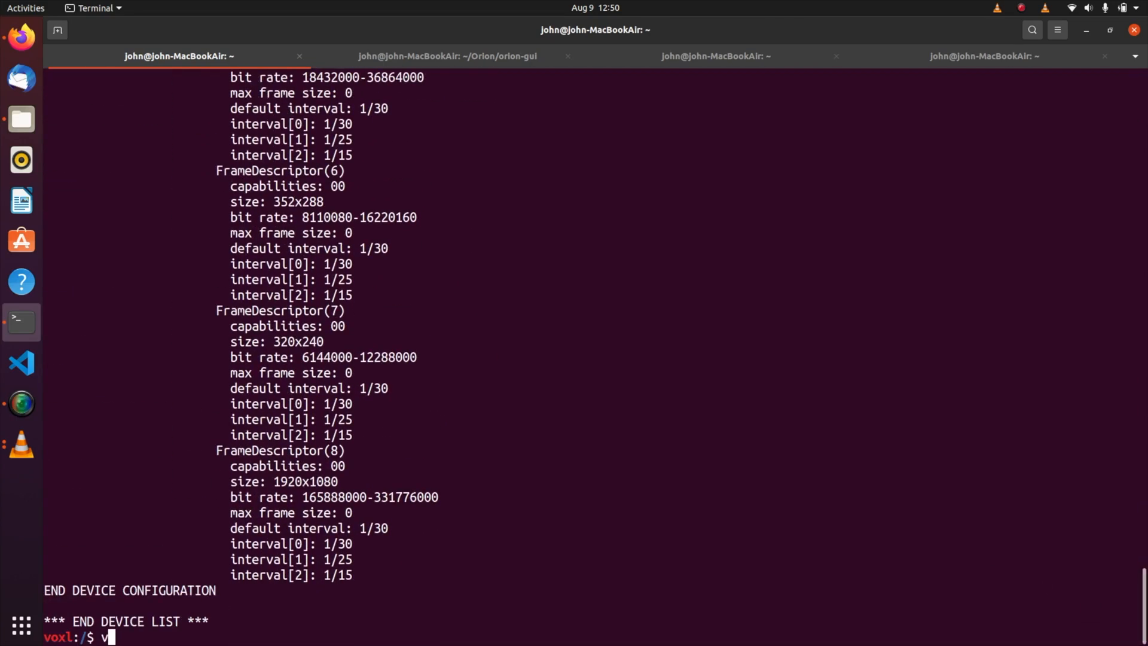
type("oxl-uvc")
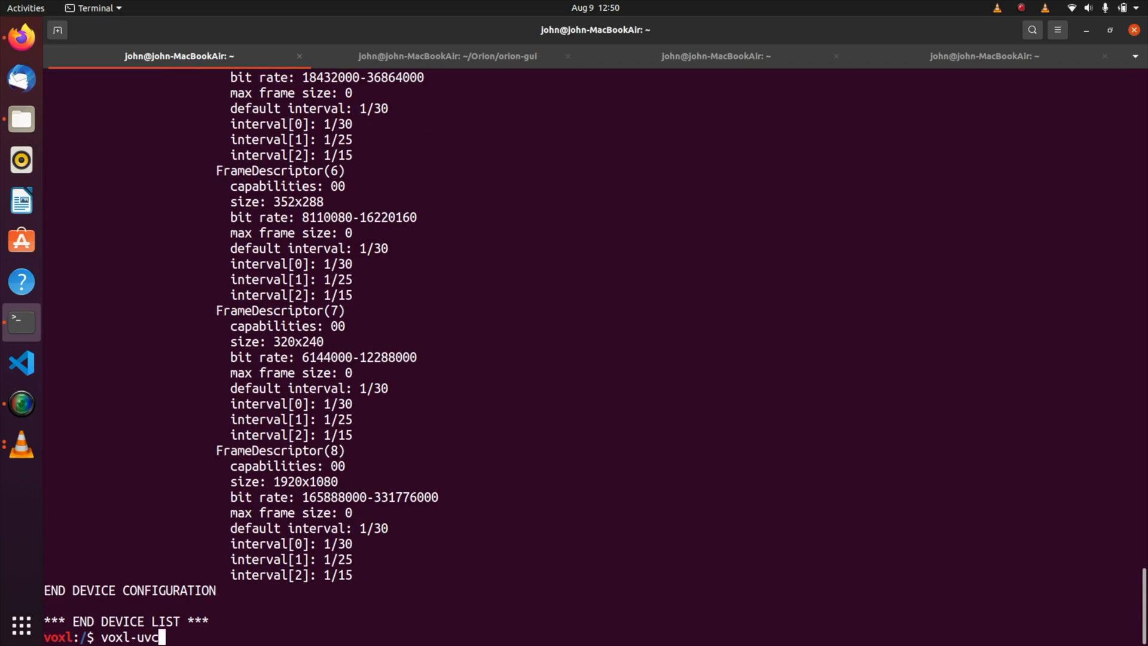
type("-server -")
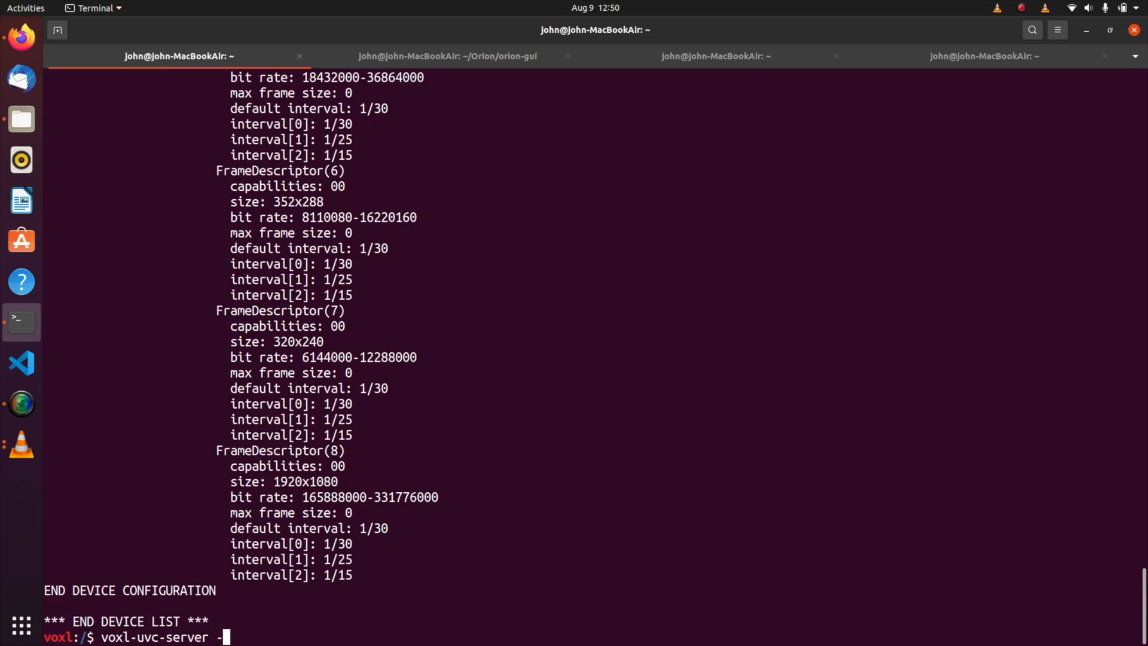
type("v")
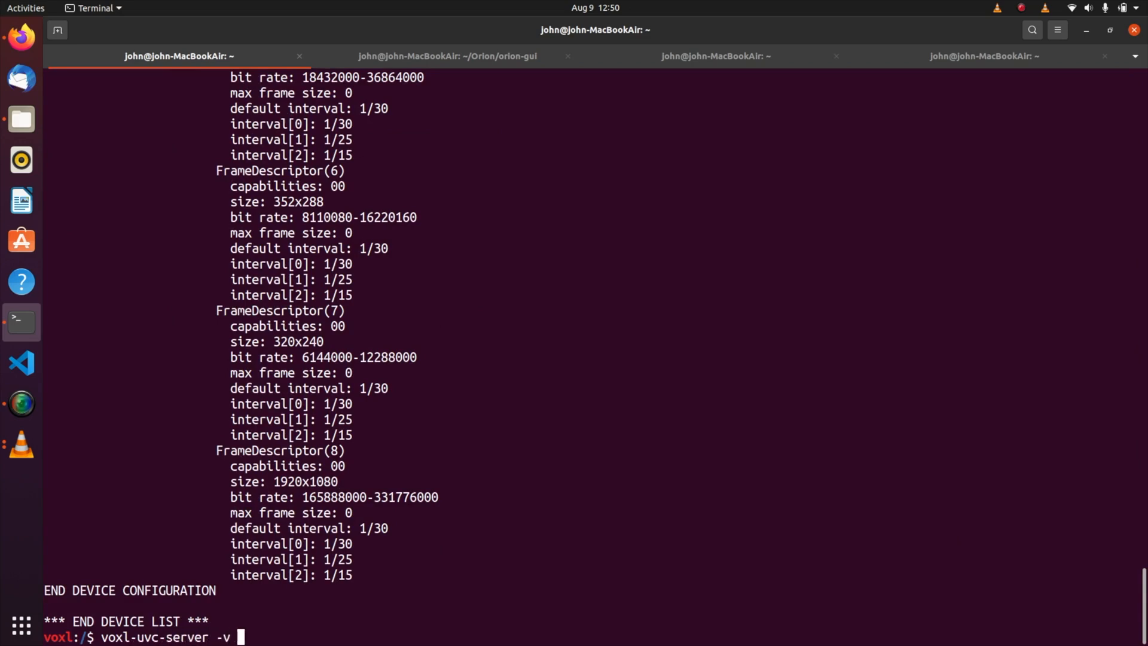
type("337b")
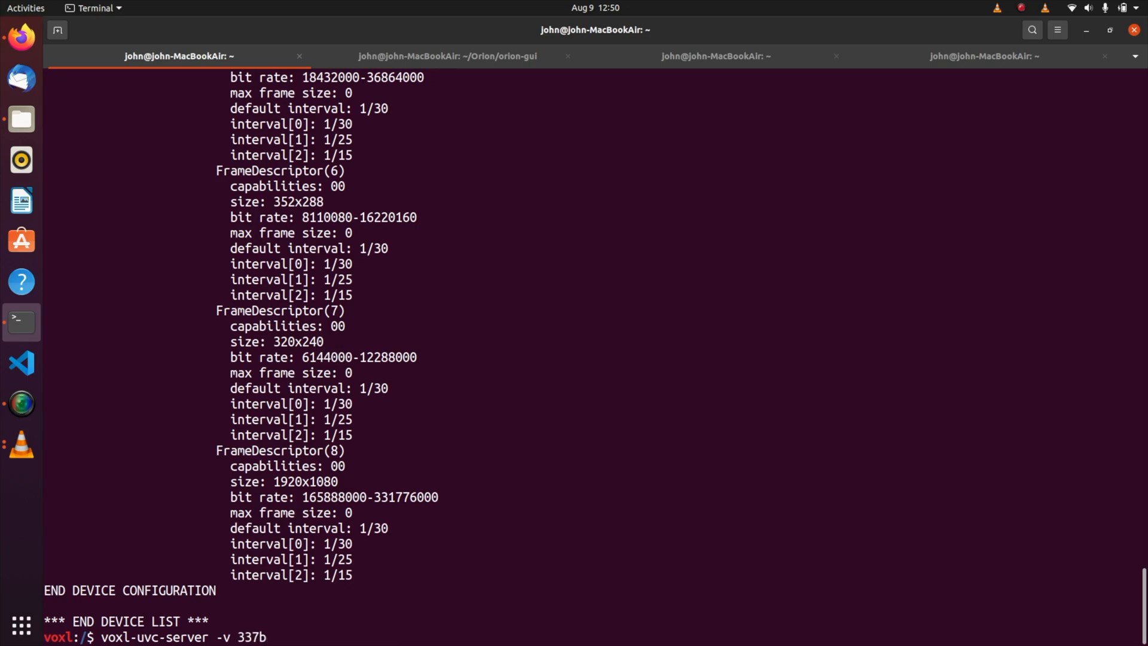
type("-t cam")
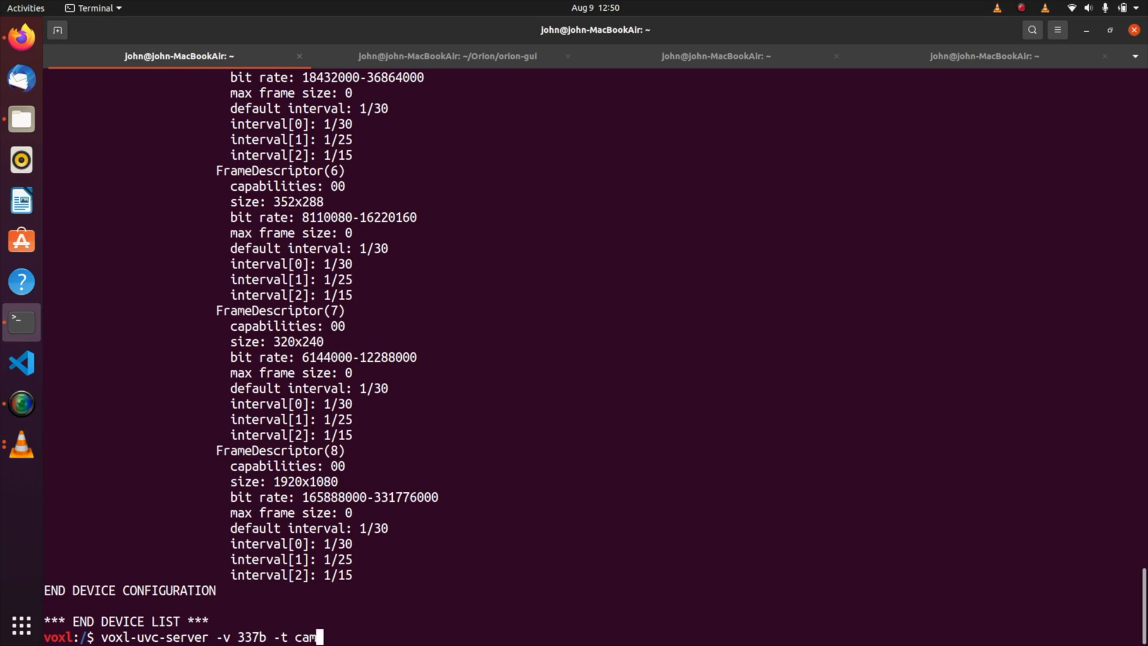
type("0 -")
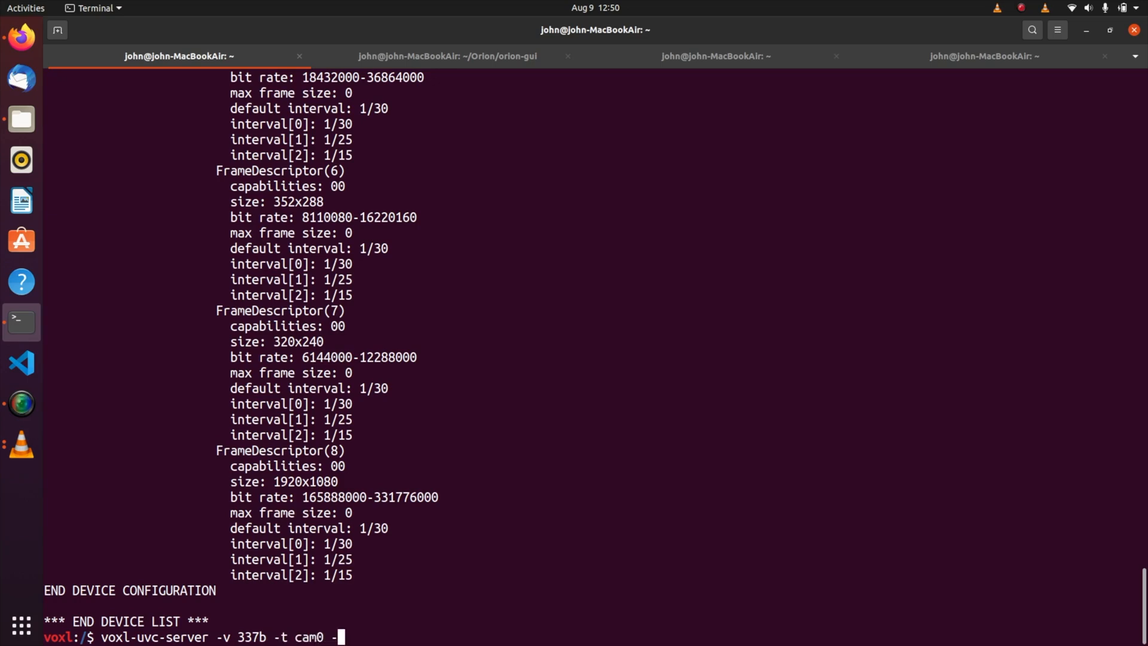
type("d")
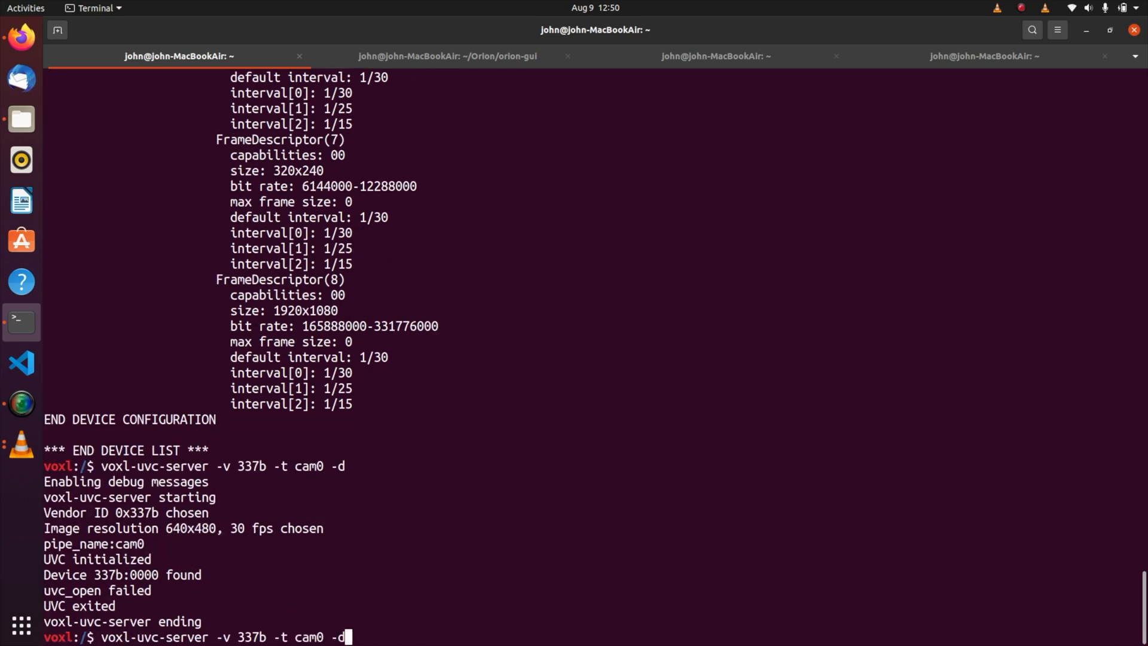
key("Return")
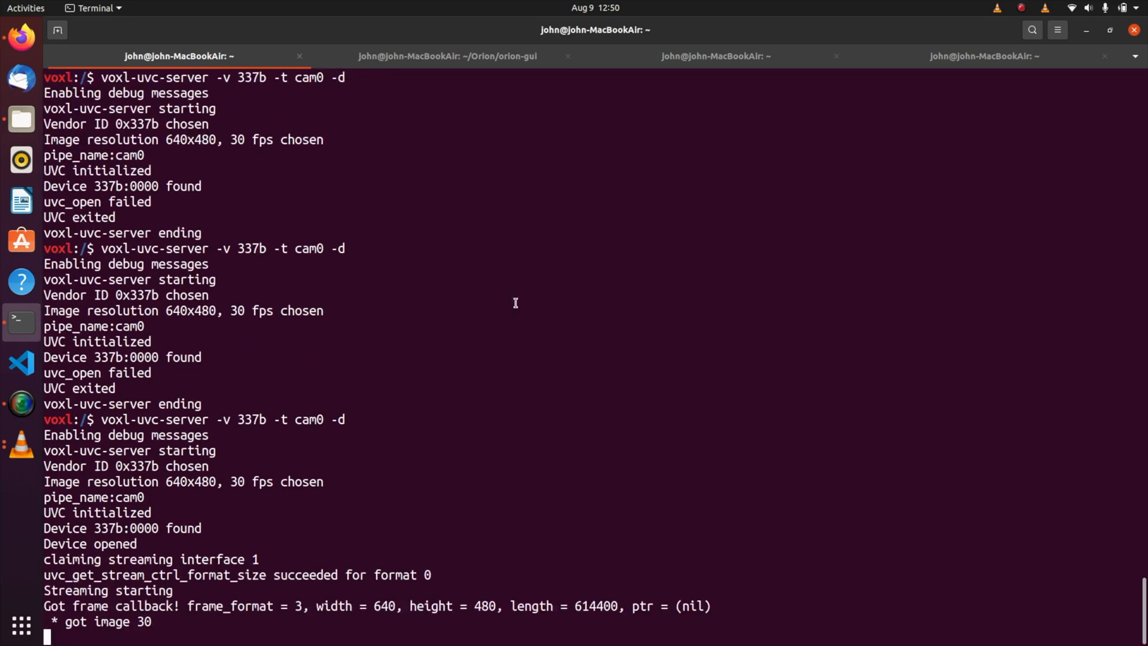
left_click(446, 56)
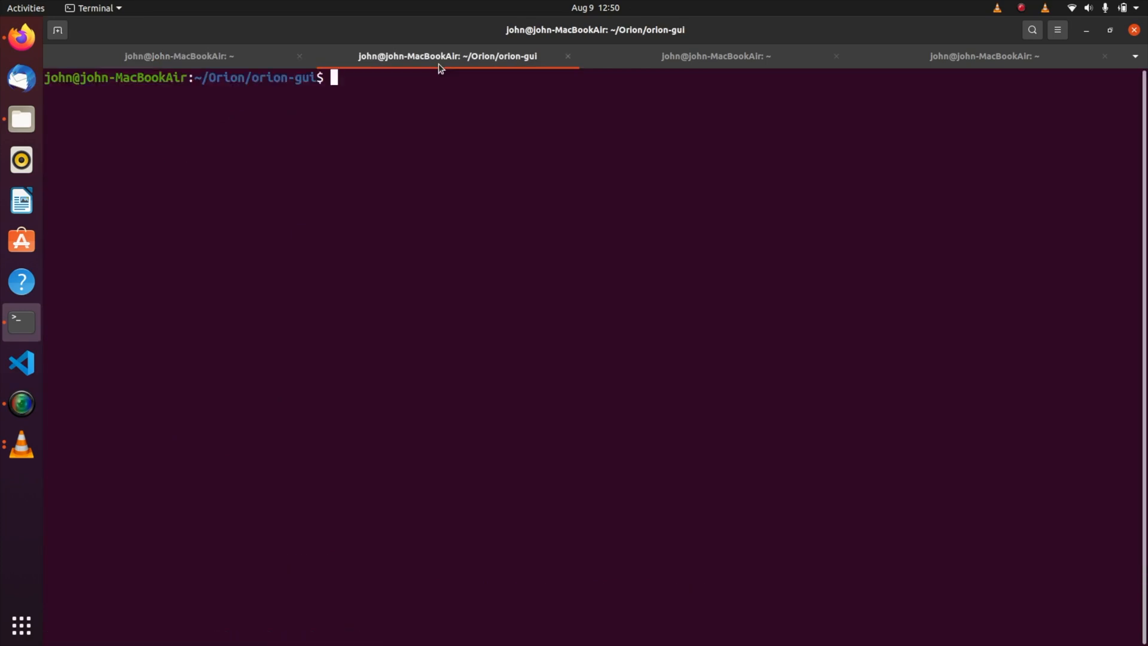
Enter adb shell and type voxl-uvc-server -v 32e4 -t cam1 without running it
type("adb shell")
type("bash")
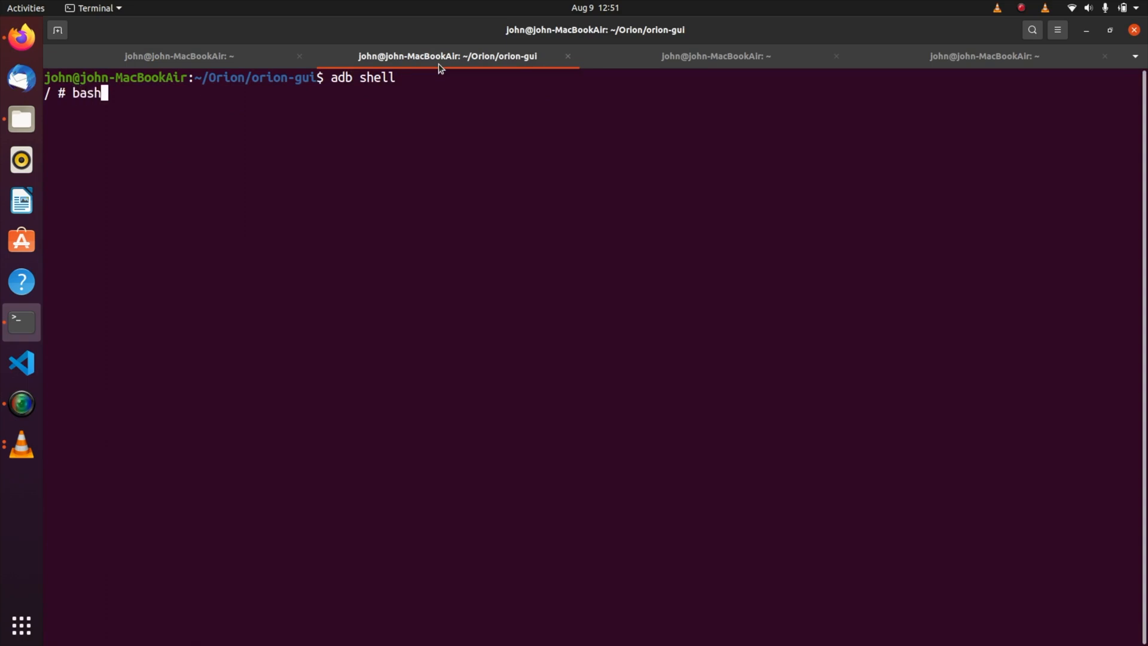
type("voxl-uv")
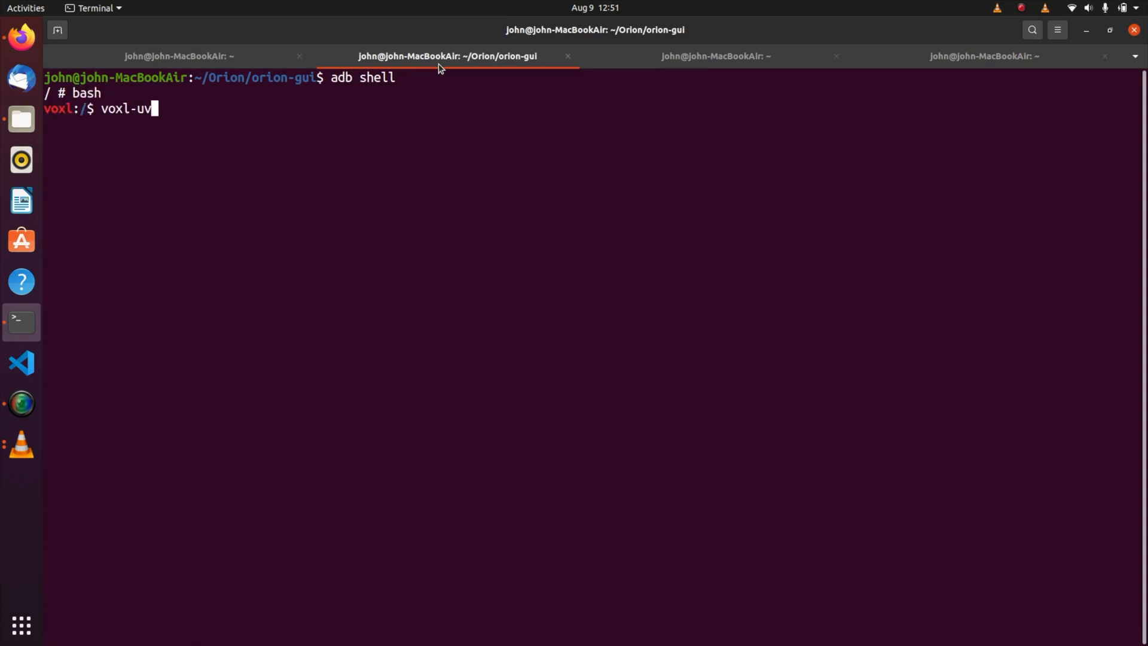
type("c-server -")
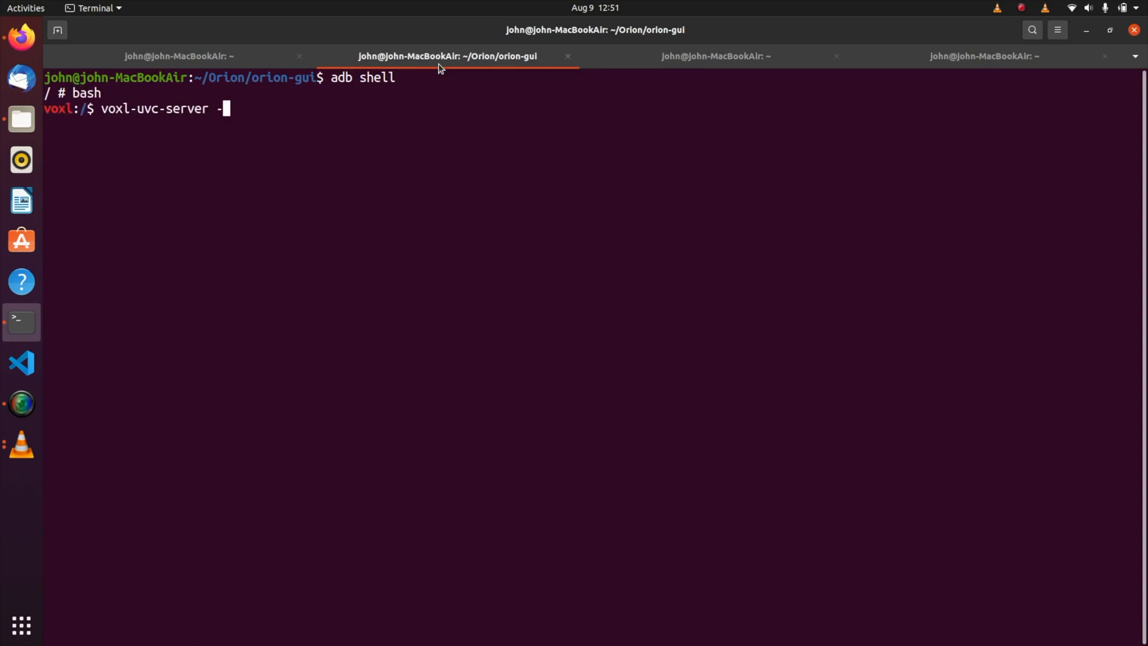
type("v")
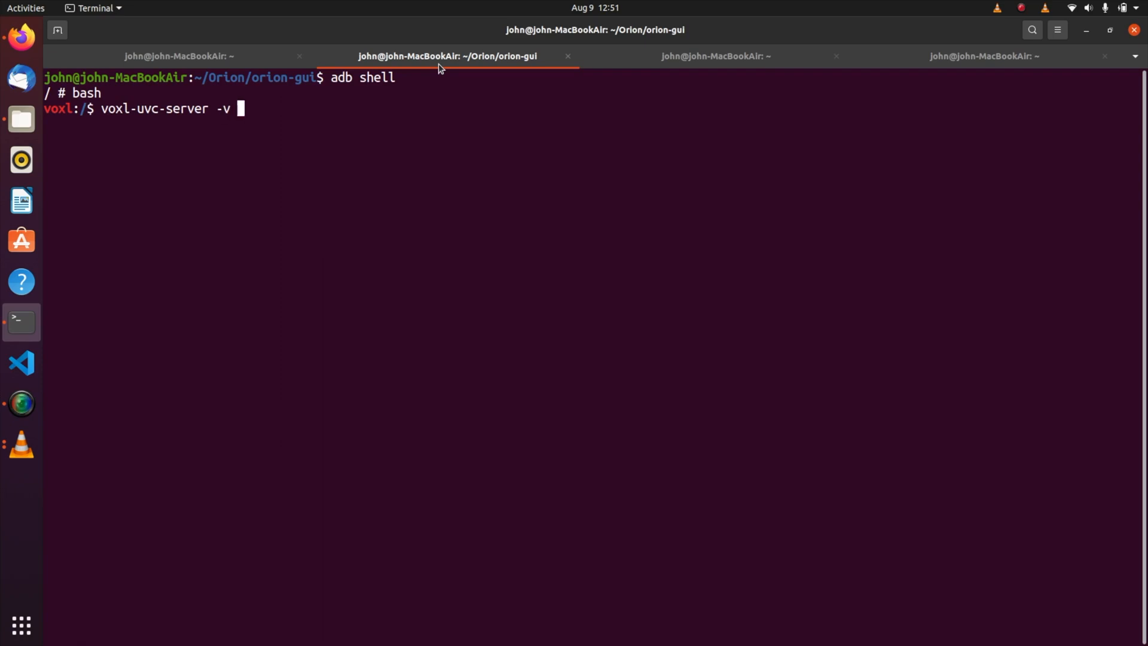
type("32e")
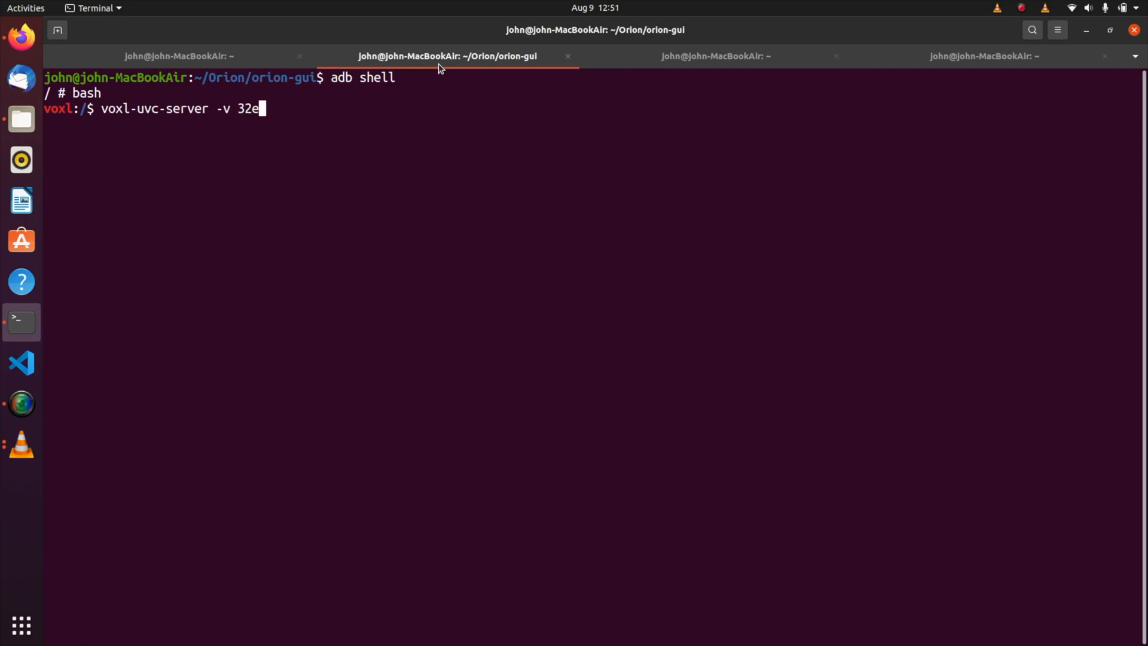
type("4")
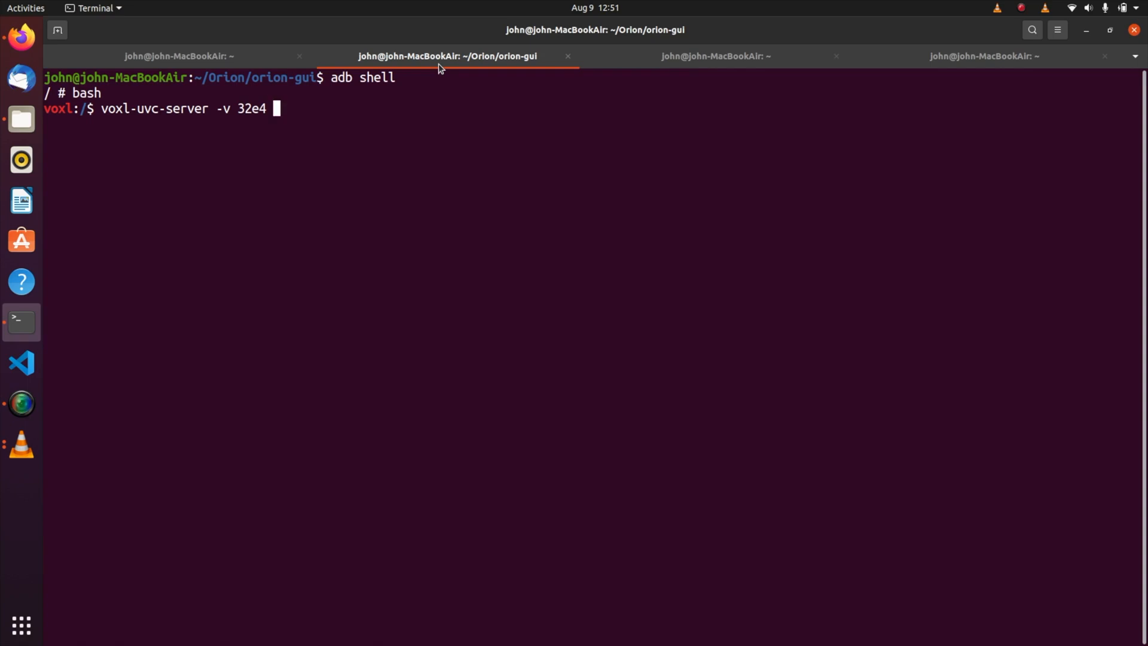
type("-")
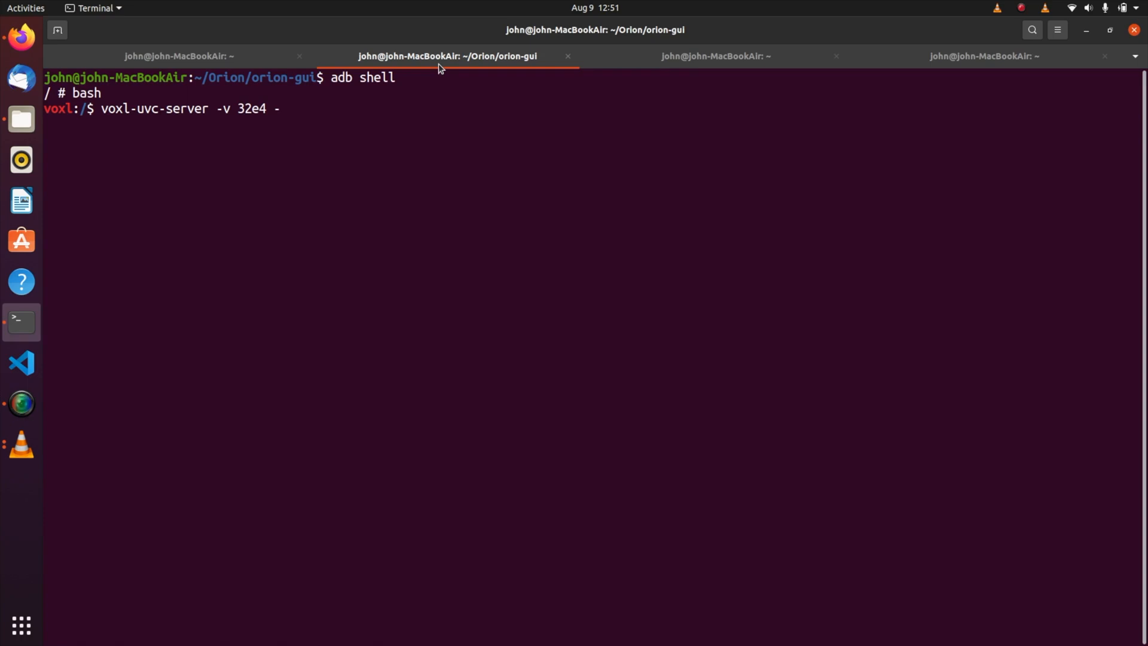
type("t")
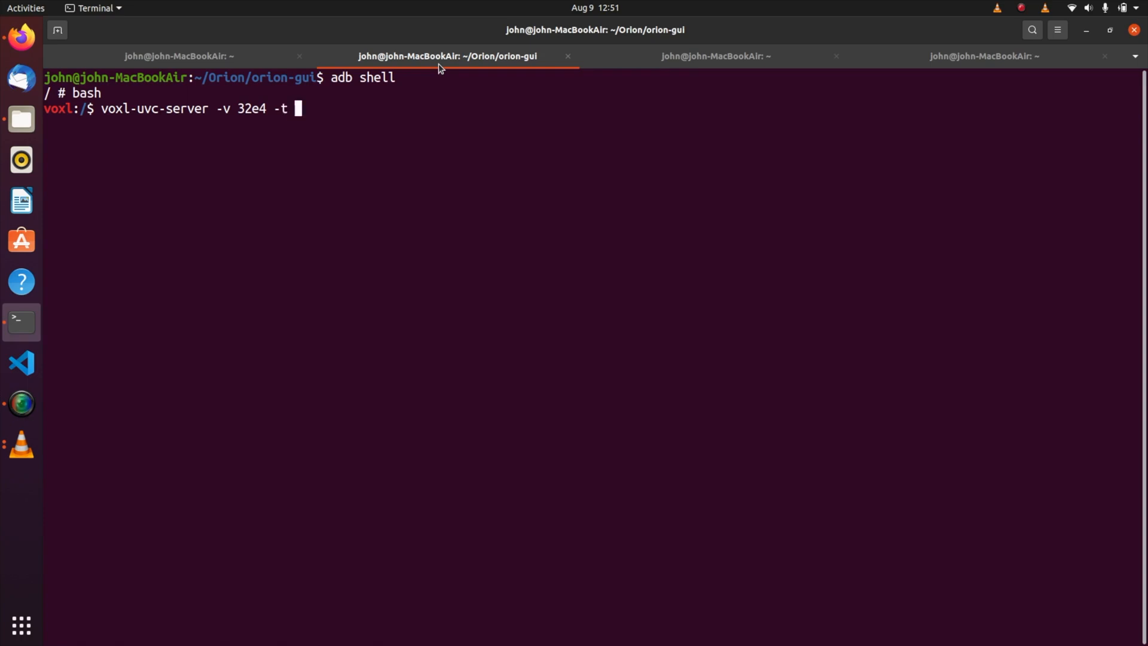
type("cam1")
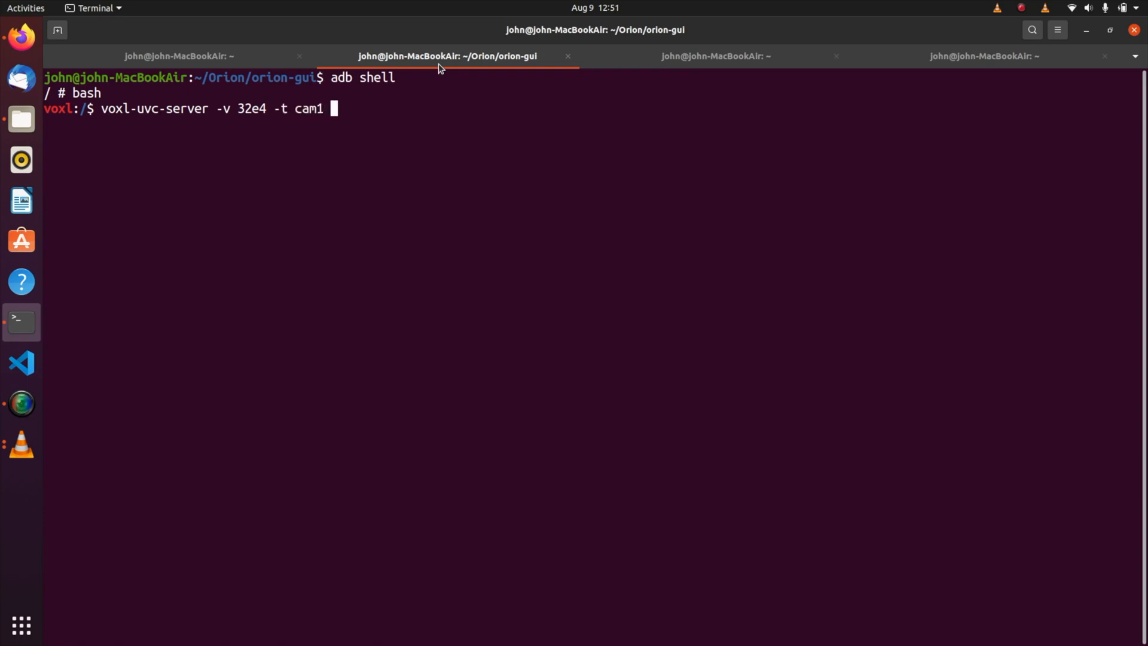